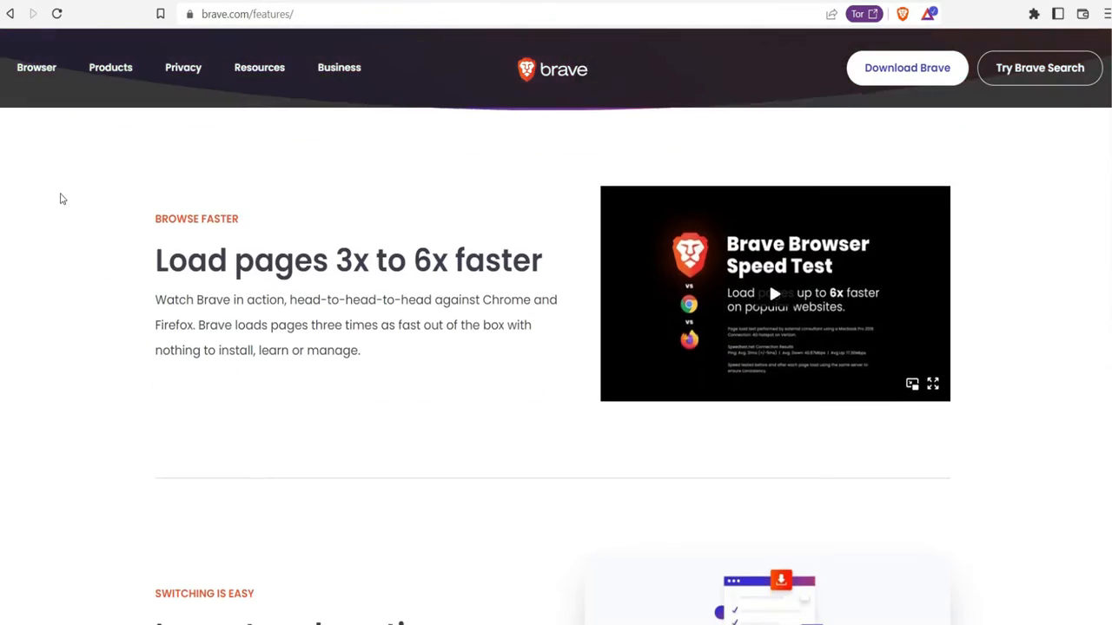
# - Scroll the Brave page and go to the Brave Firewall + VPN page
pyautogui.scroll(-3)
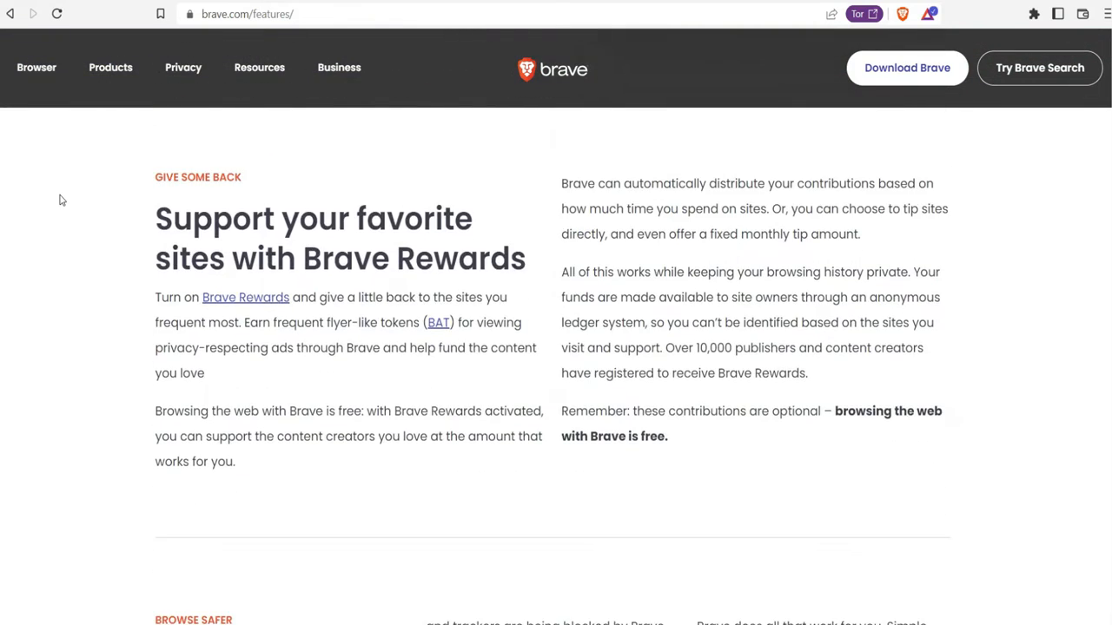
pyautogui.scroll(-3)
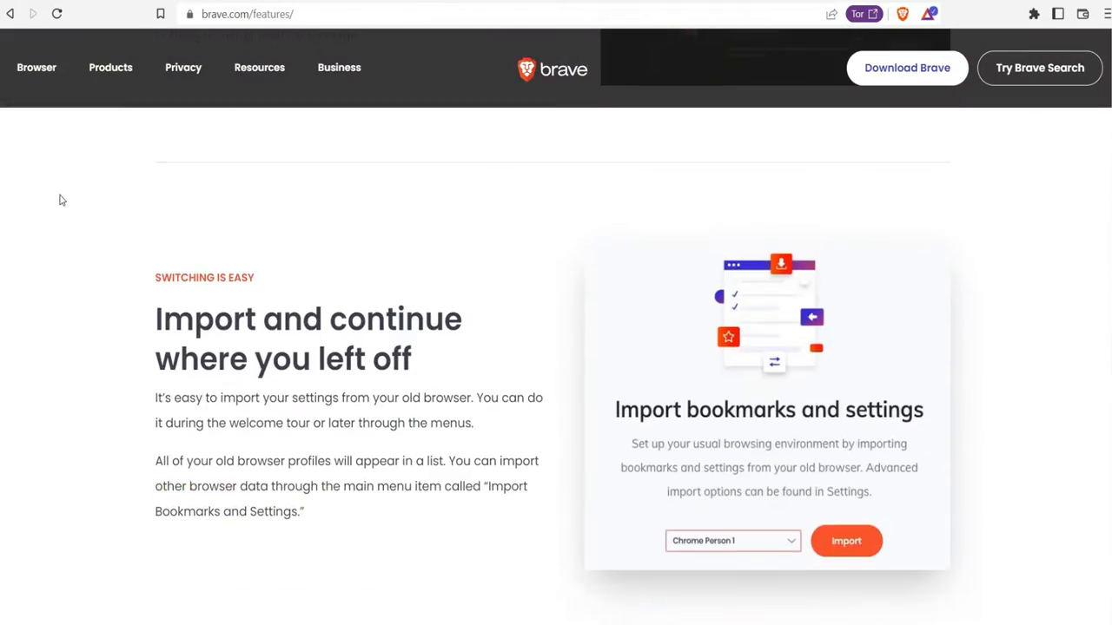
pyautogui.scroll(-3)
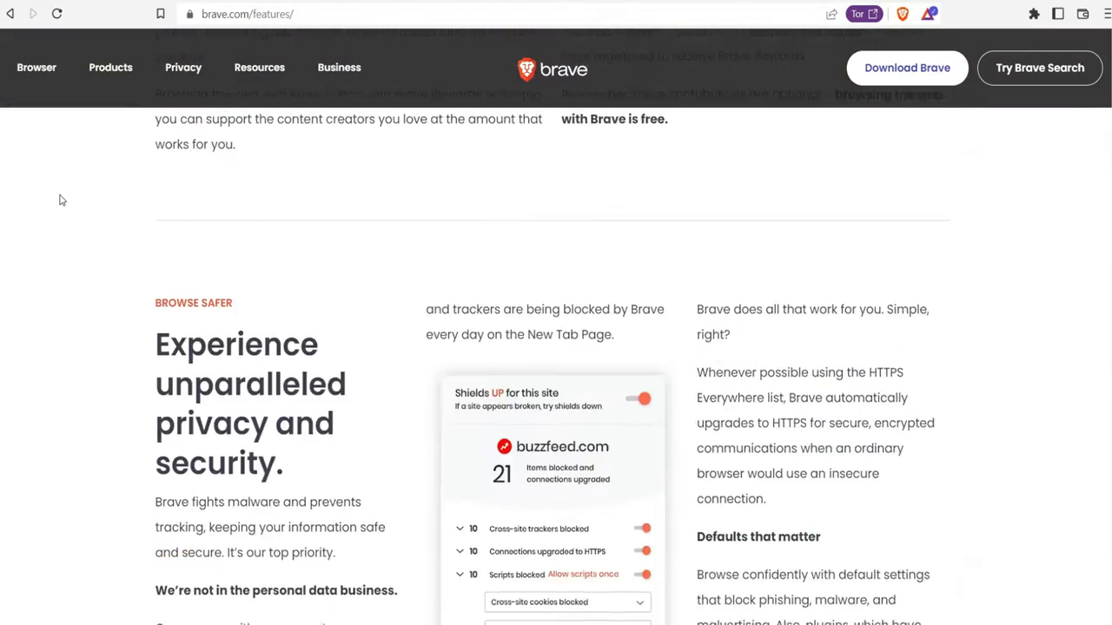
pyautogui.scroll(-3)
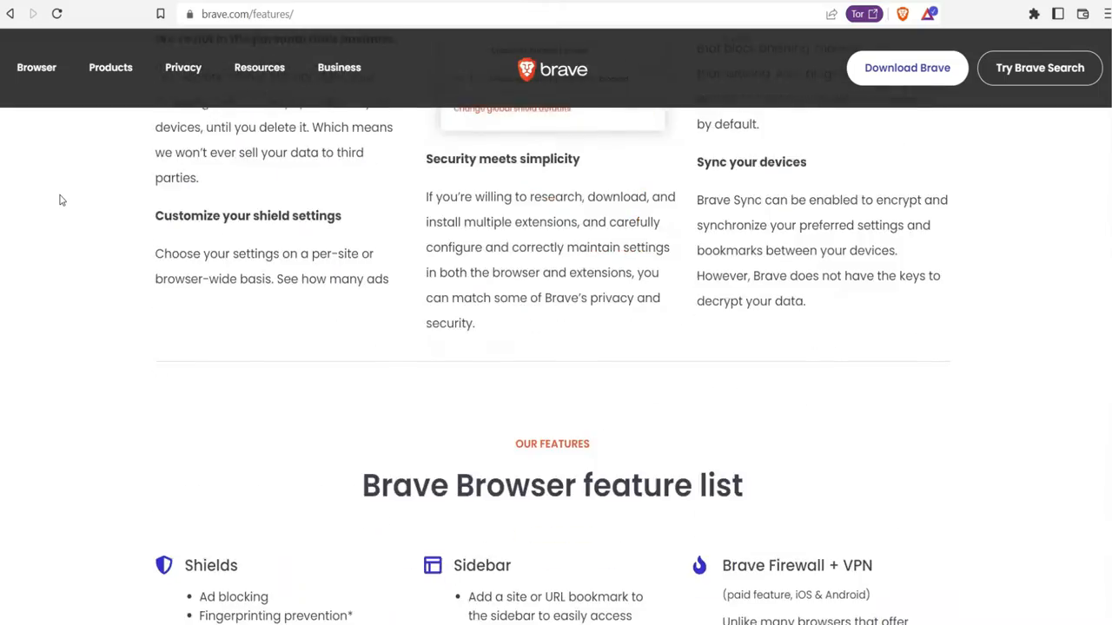
pyautogui.click(796, 566)
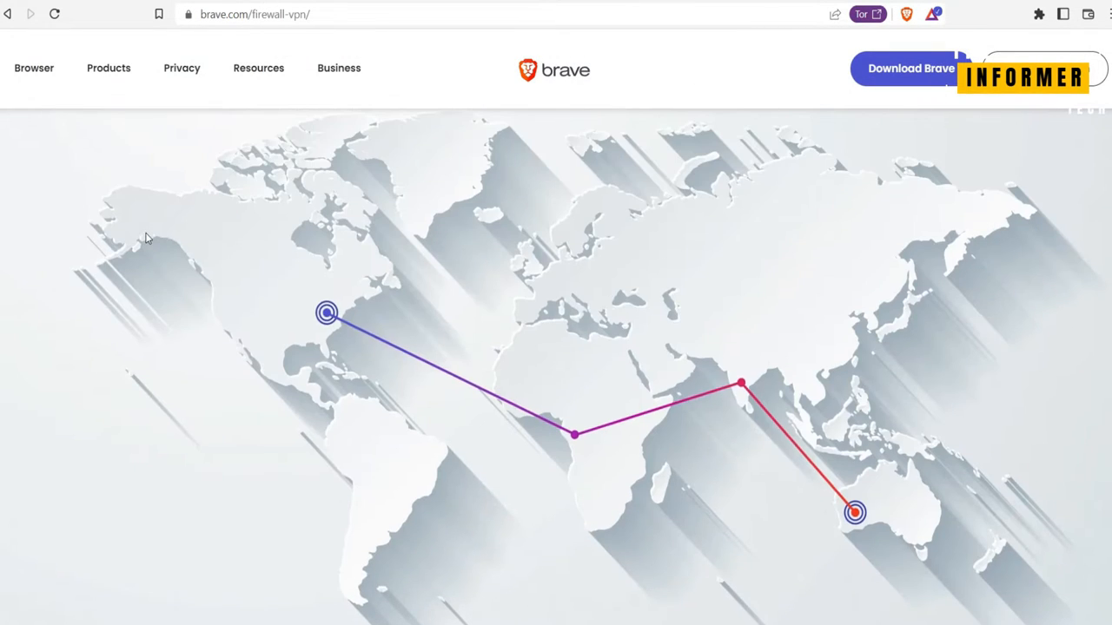
# - Browse down the page and show its sharing options with link, QR code and save
pyautogui.scroll(-3)
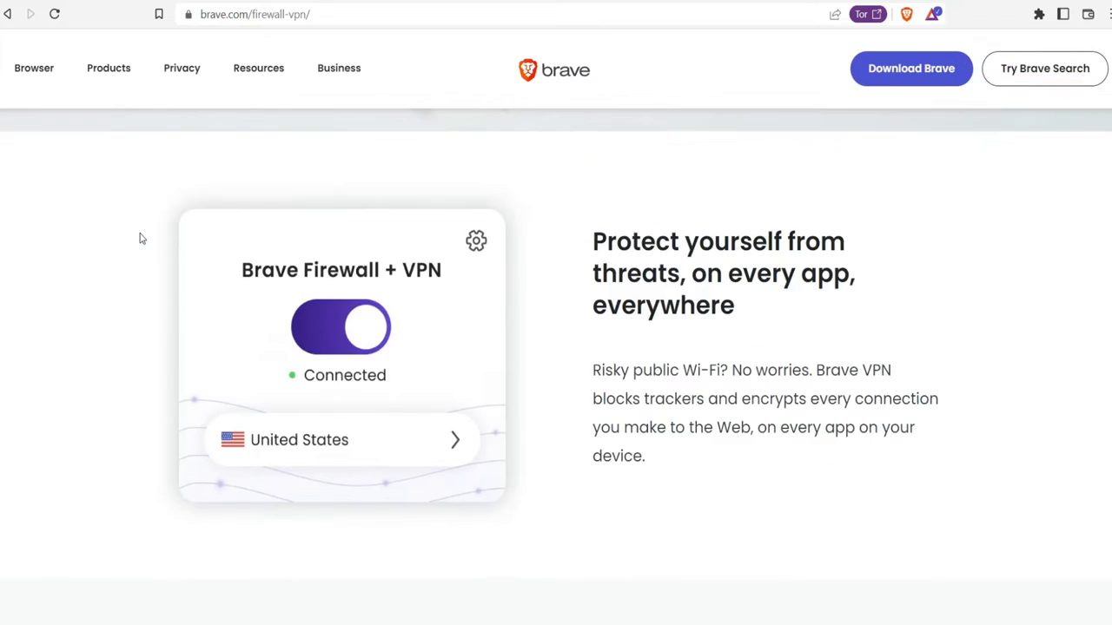
pyautogui.scroll(-3)
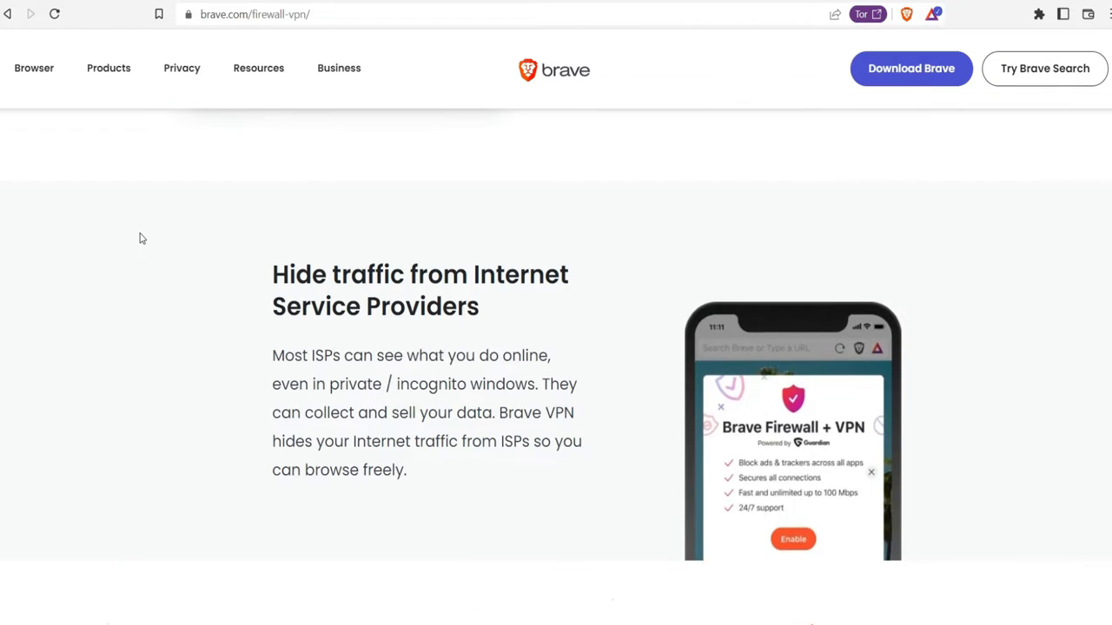
pyautogui.scroll(-3)
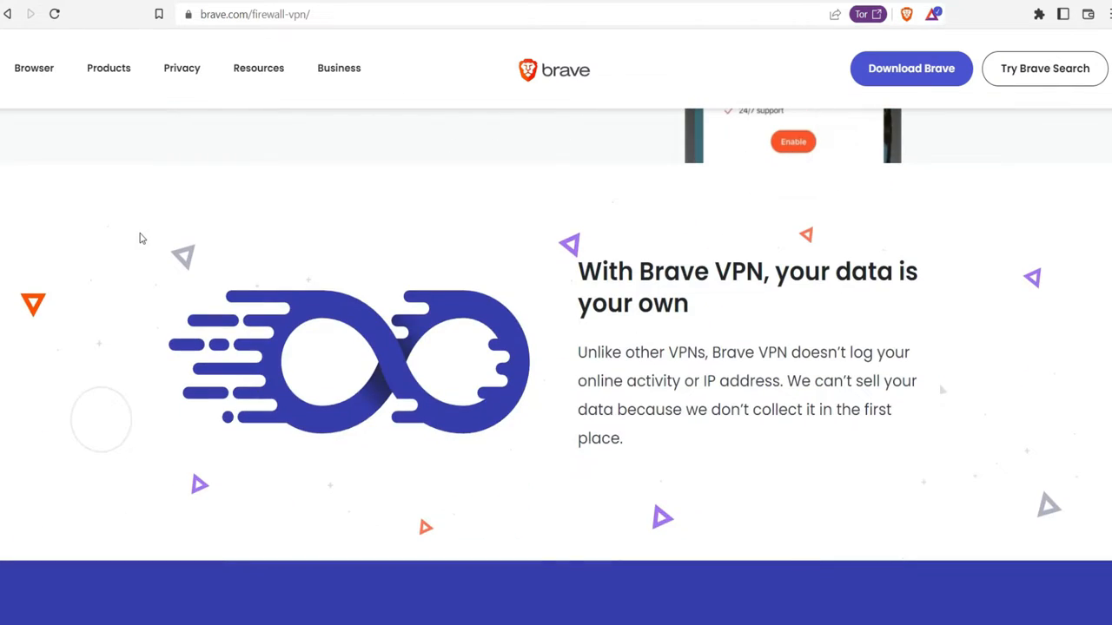
pyautogui.scroll(-3)
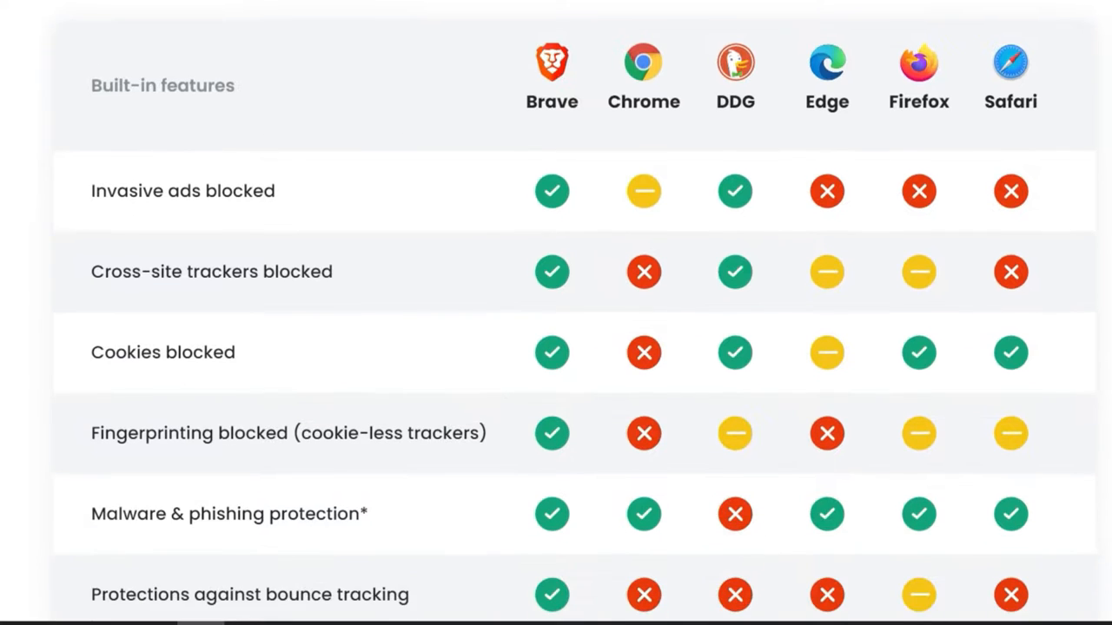
pyautogui.scroll(-3)
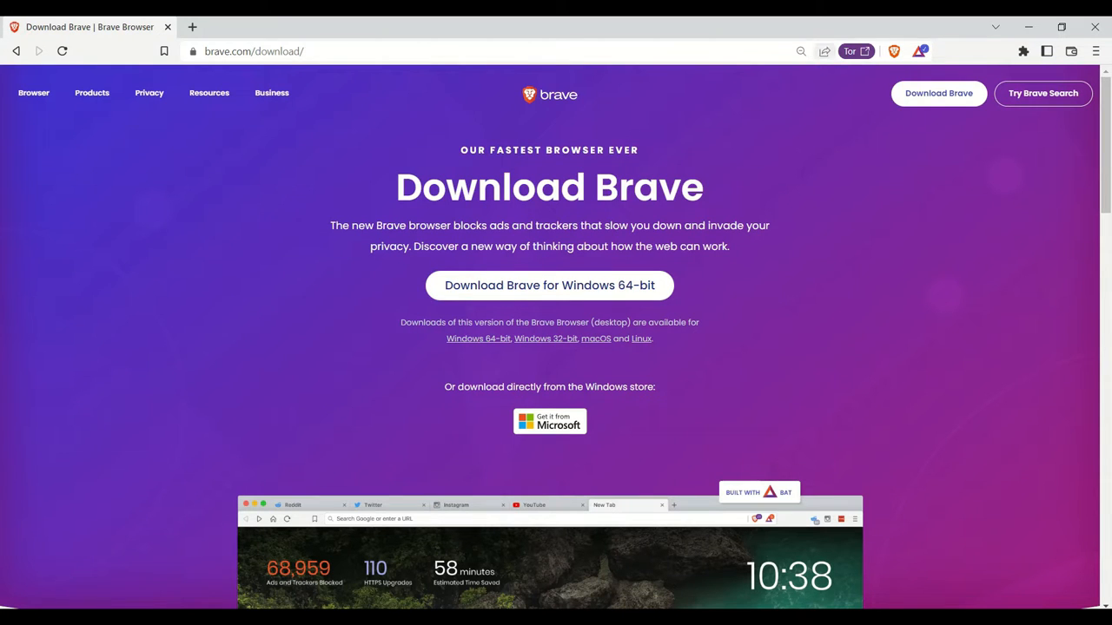
pyautogui.click(823, 50)
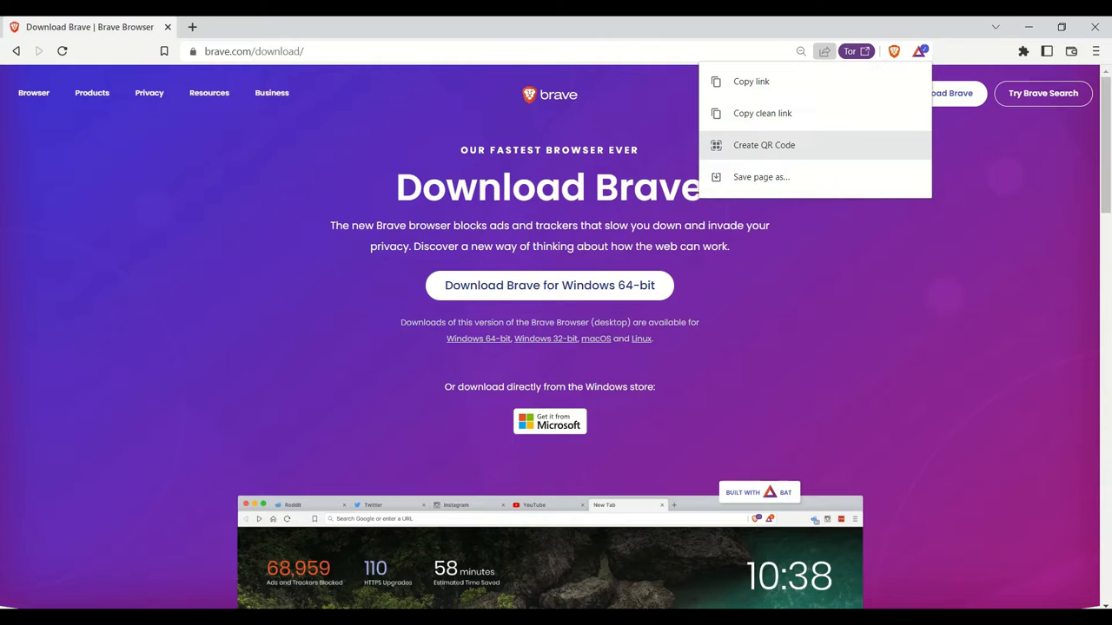
pyautogui.click(764, 146)
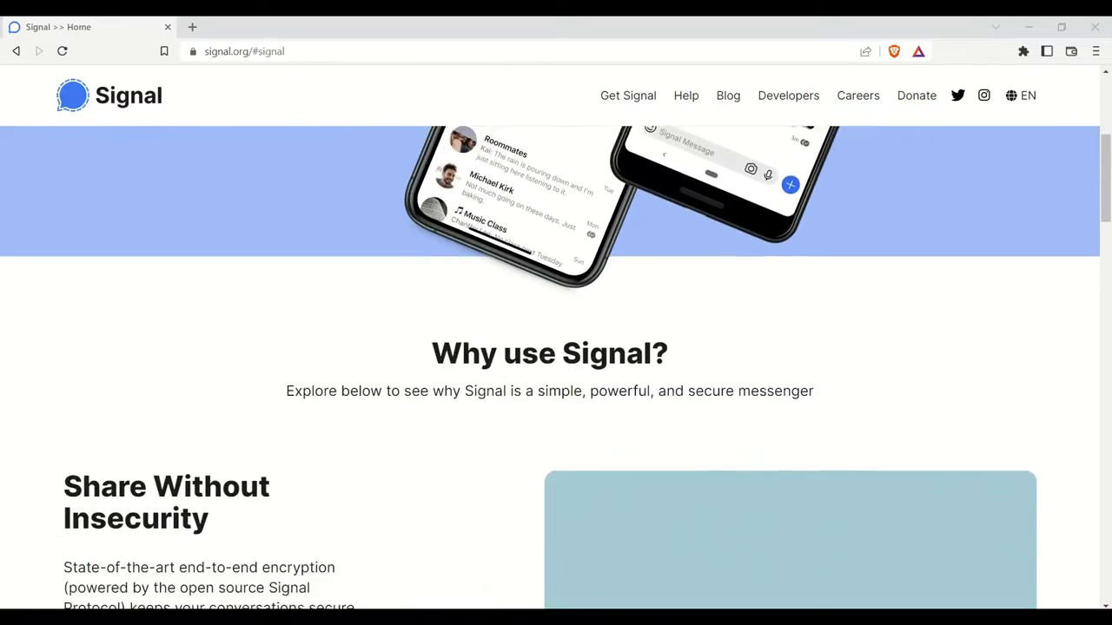
pyautogui.scroll(-3)
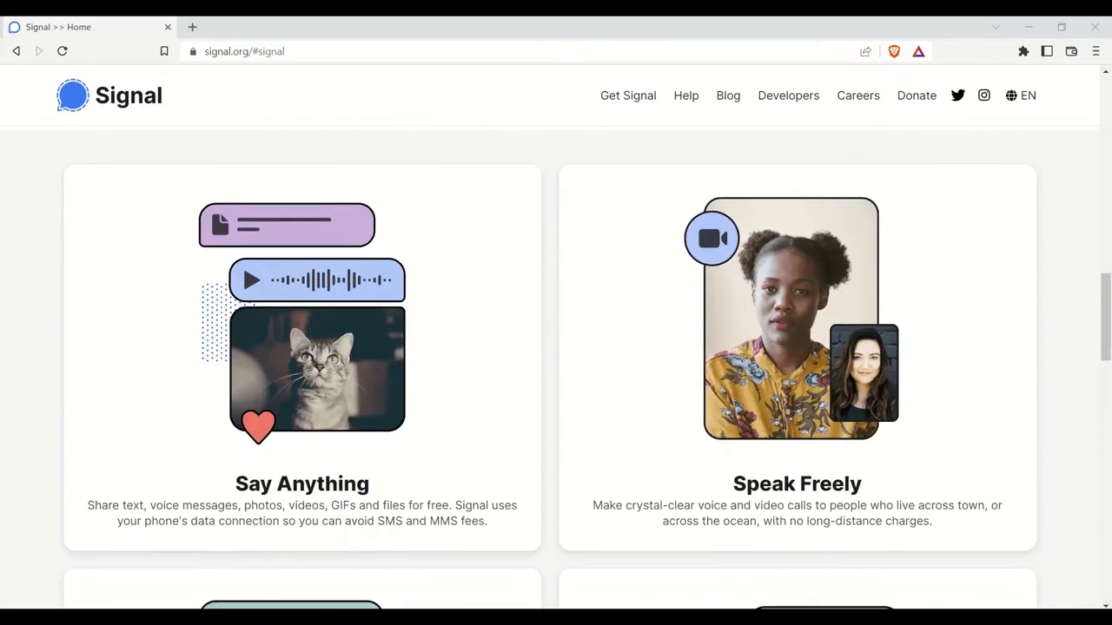
pyautogui.scroll(-3)
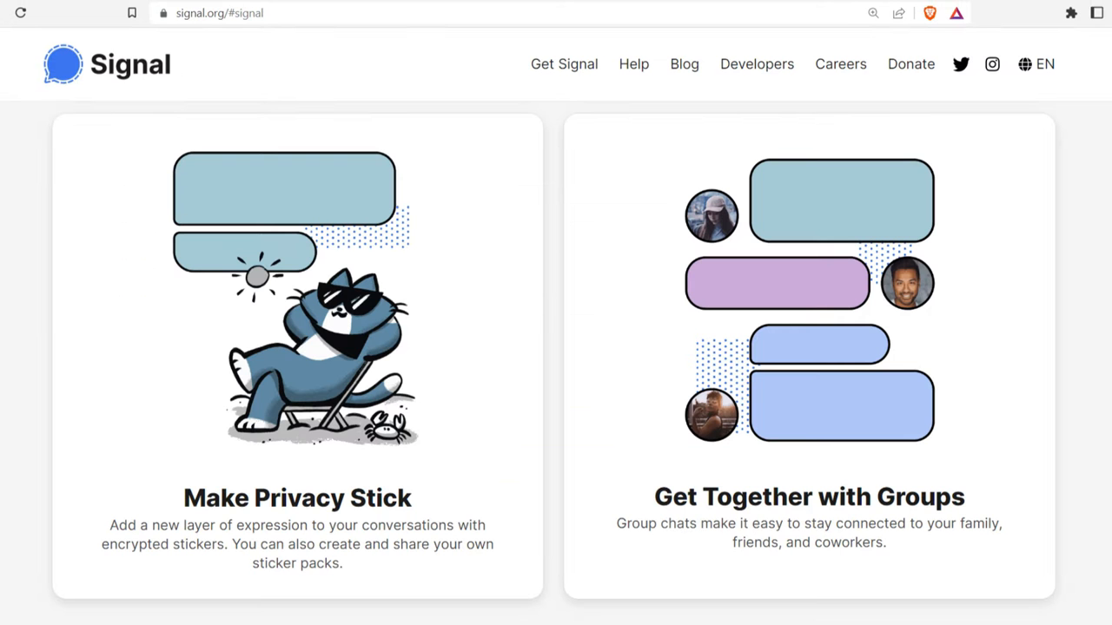
pyautogui.scroll(3)
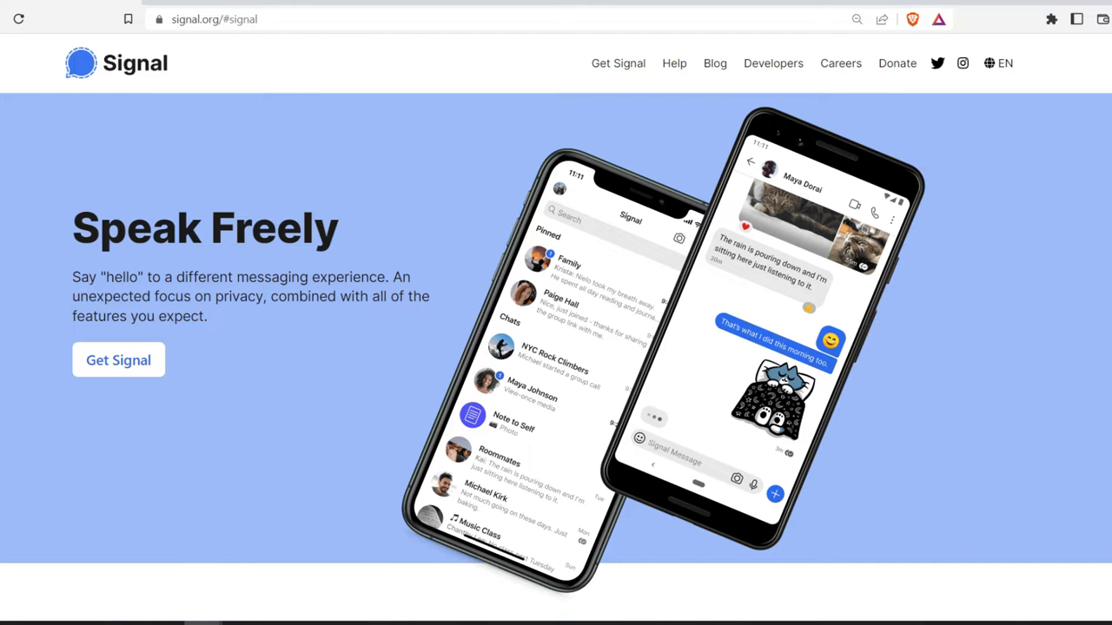
# - View Signal's private communication article, then the Voice or Video Calling with Screen Sharing article
pyautogui.click(261, 11)
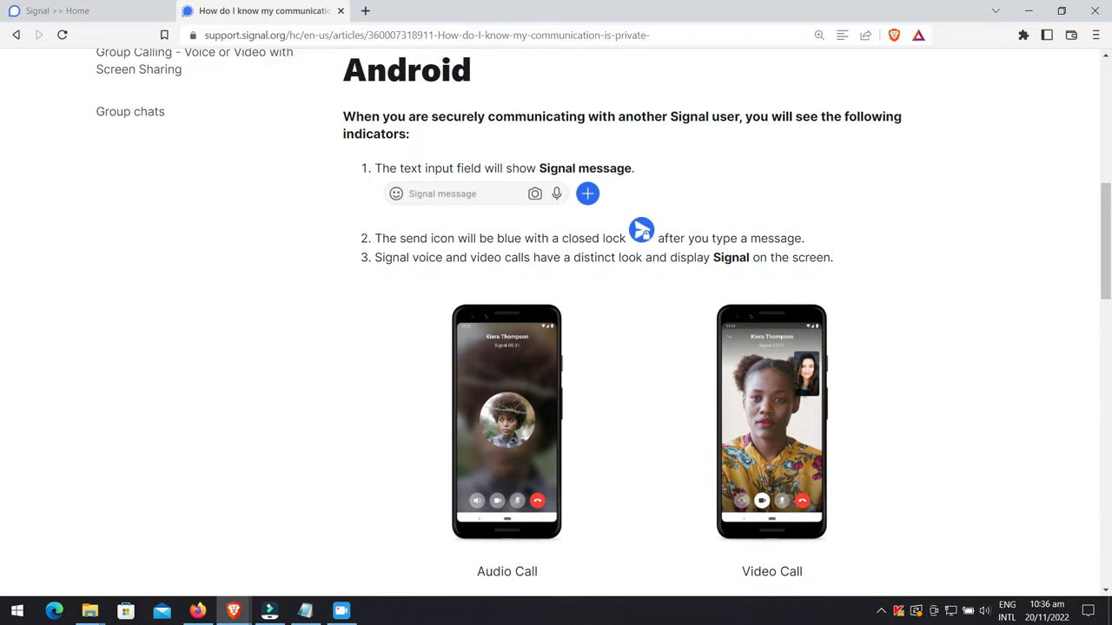
pyautogui.click(194, 61)
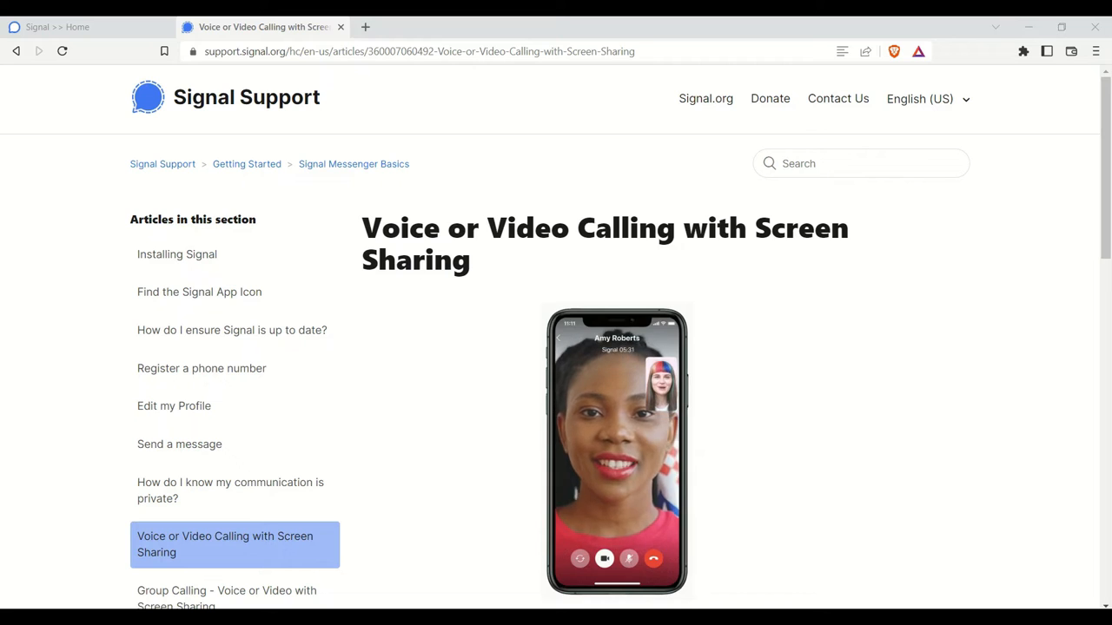
pyautogui.click(226, 598)
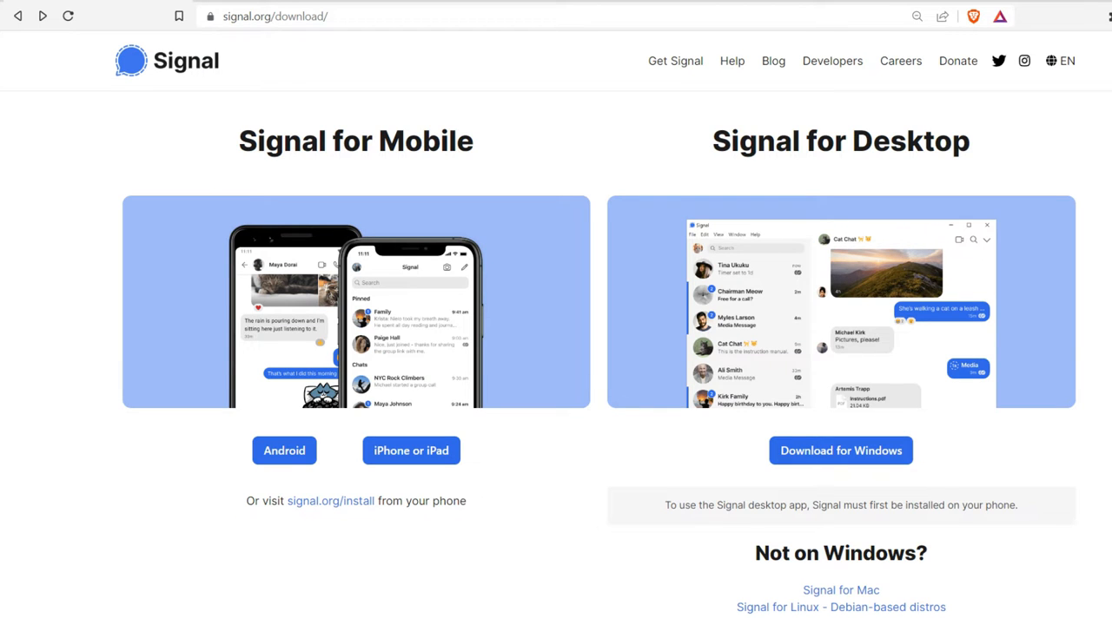
# - View Signal's Android app listing on Google Play, then move on to Windscribe's site
pyautogui.click(285, 450)
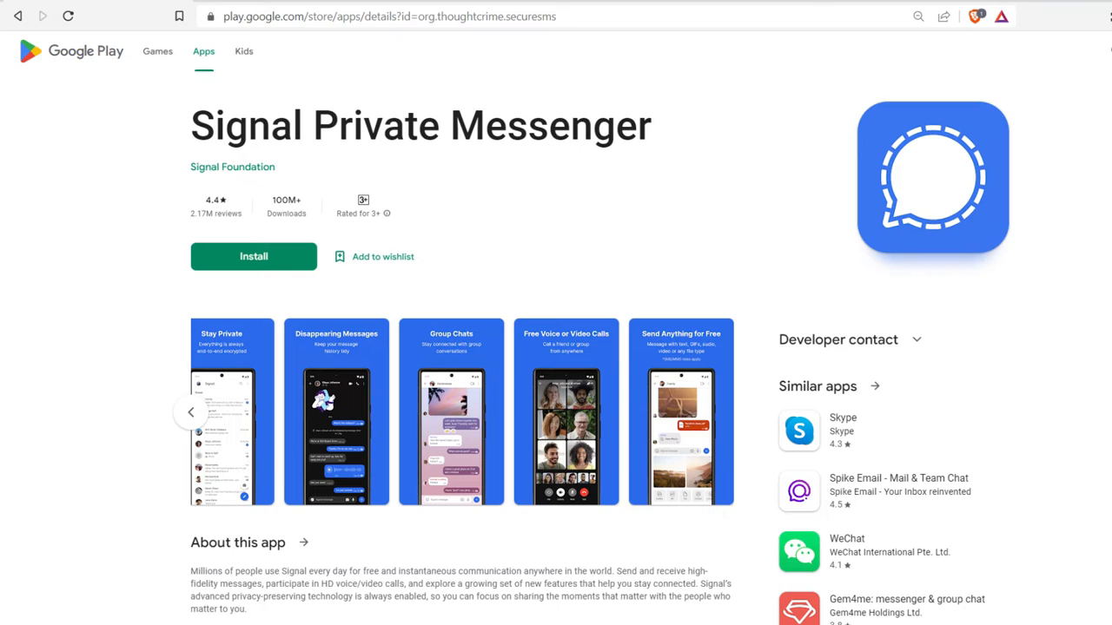
pyautogui.click(387, 16)
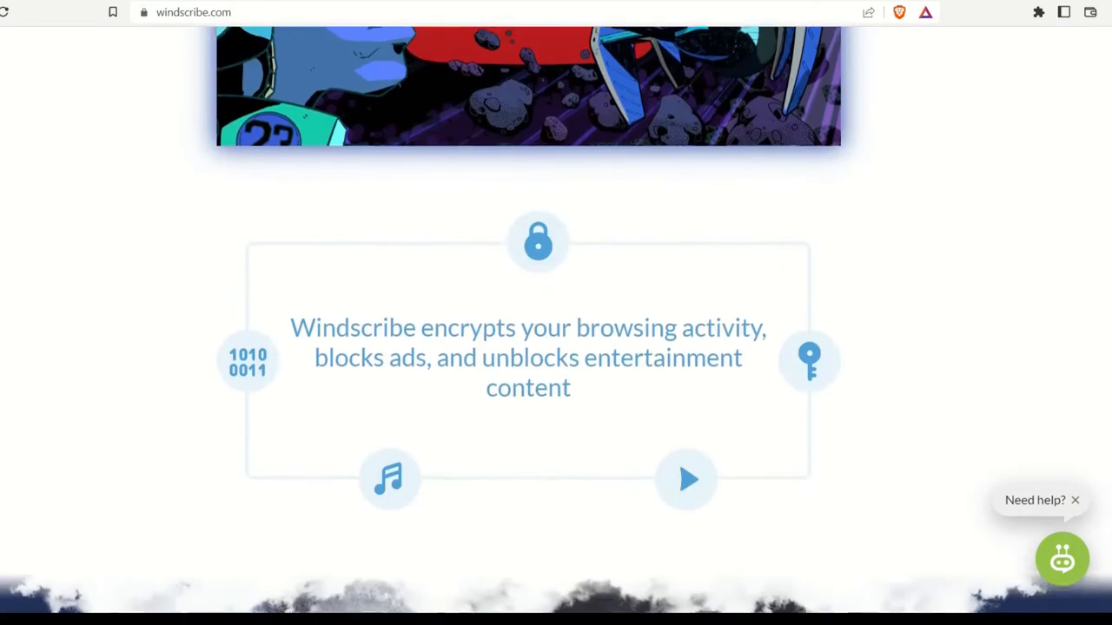
# - Scroll Windscribe's features past General Features to the Desktop App Features for Windows and Mac
pyautogui.scroll(-3)
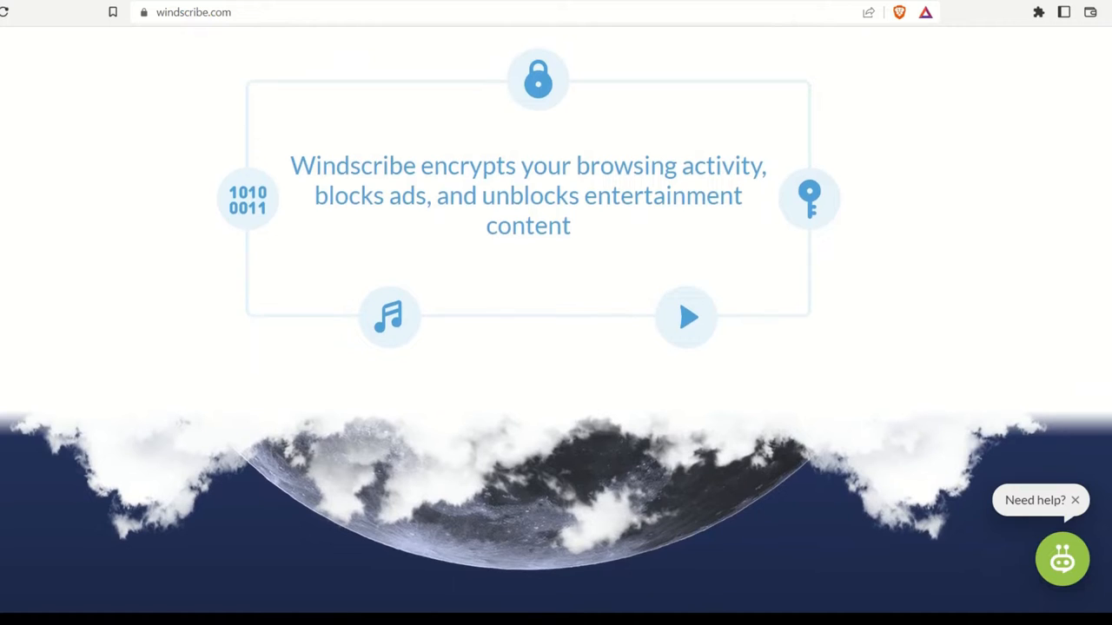
pyautogui.scroll(-3)
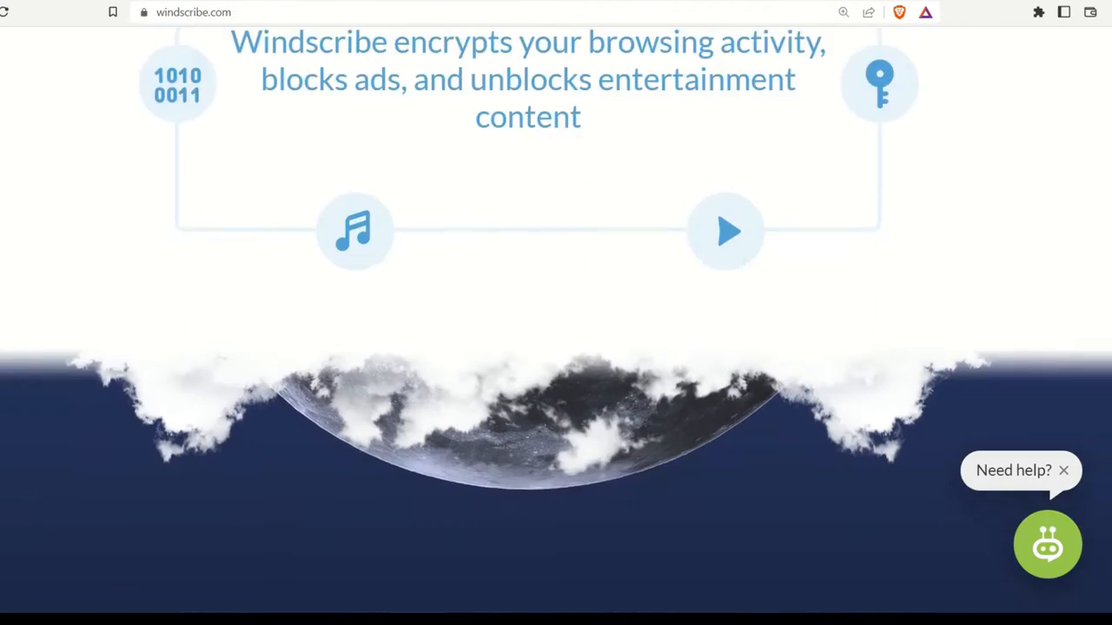
pyautogui.scroll(-3)
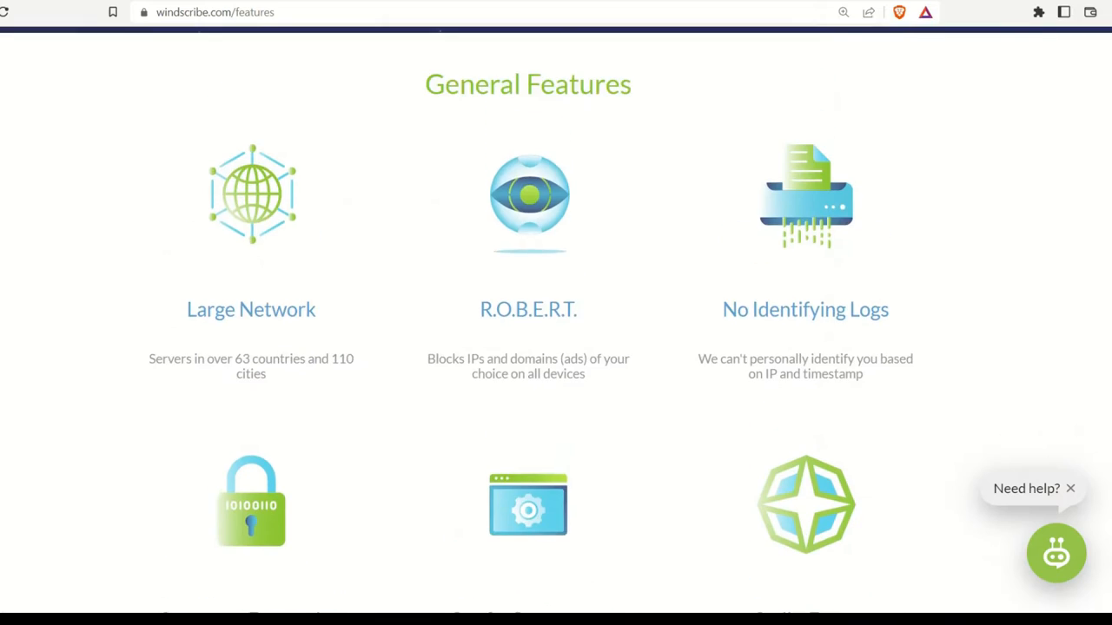
pyautogui.scroll(-3)
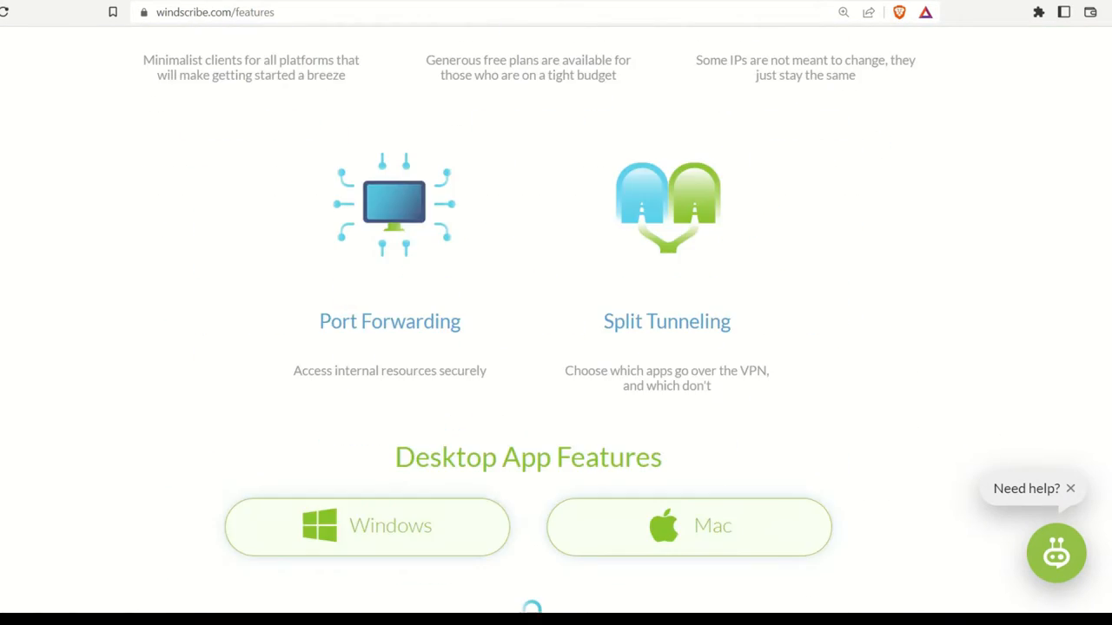
pyautogui.scroll(-3)
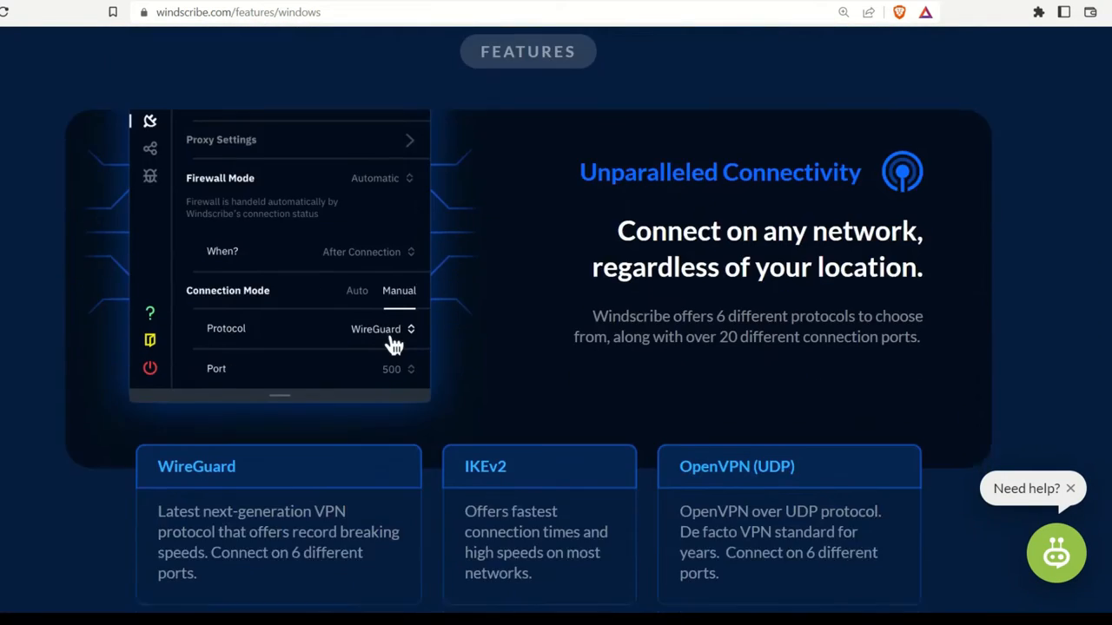
# - Scroll through the Windscribe for Windows features page down toward its Download section
pyautogui.scroll(-3)
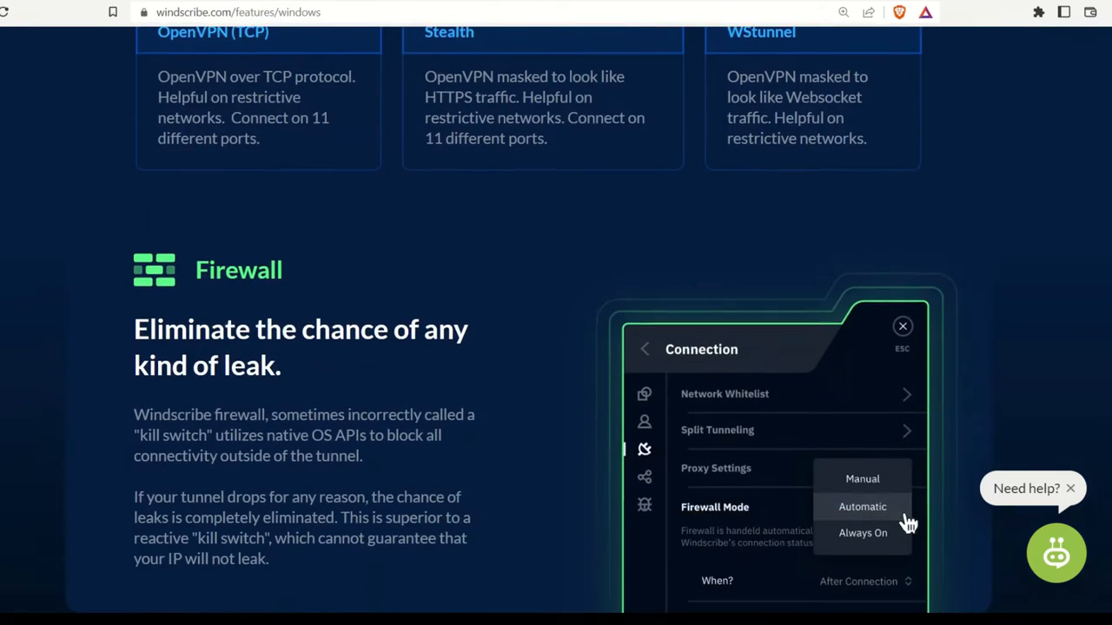
pyautogui.scroll(-3)
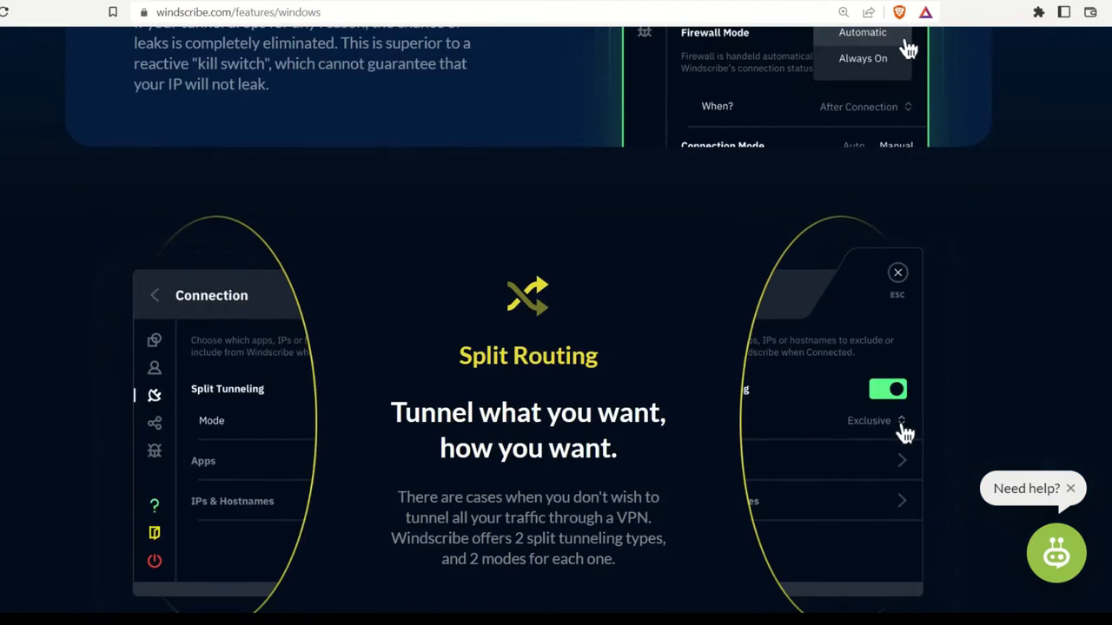
pyautogui.scroll(-3)
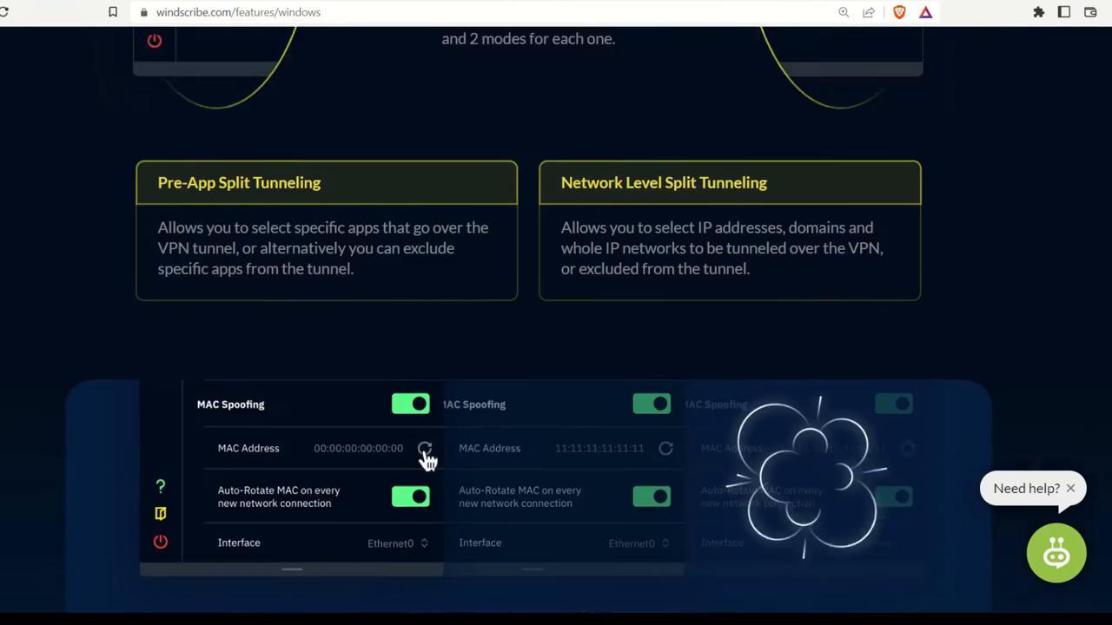
pyautogui.scroll(-3)
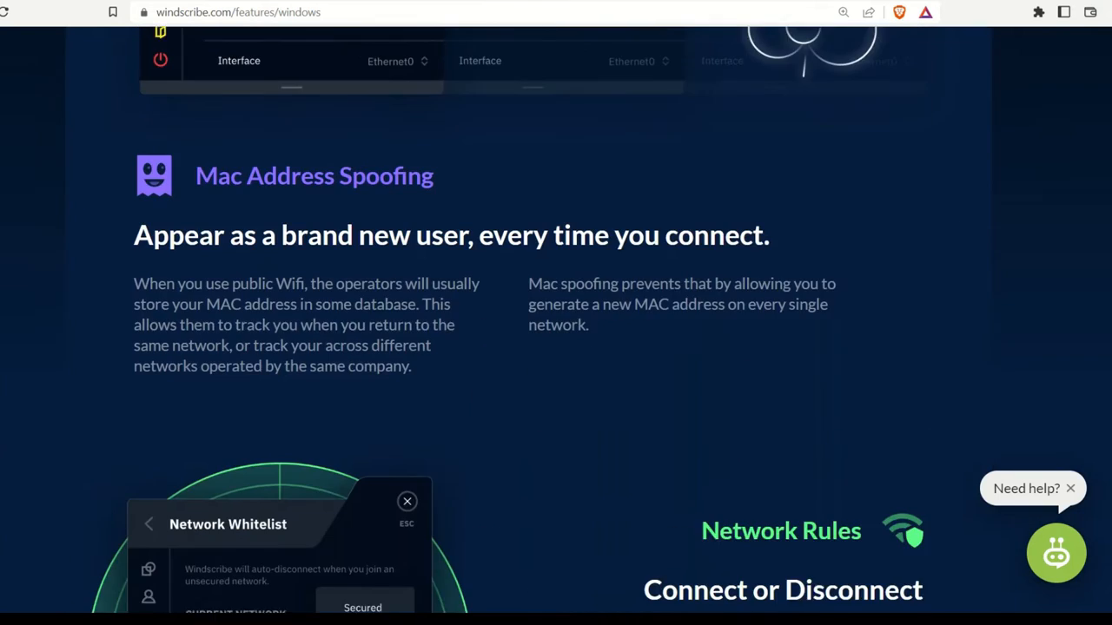
pyautogui.scroll(-3)
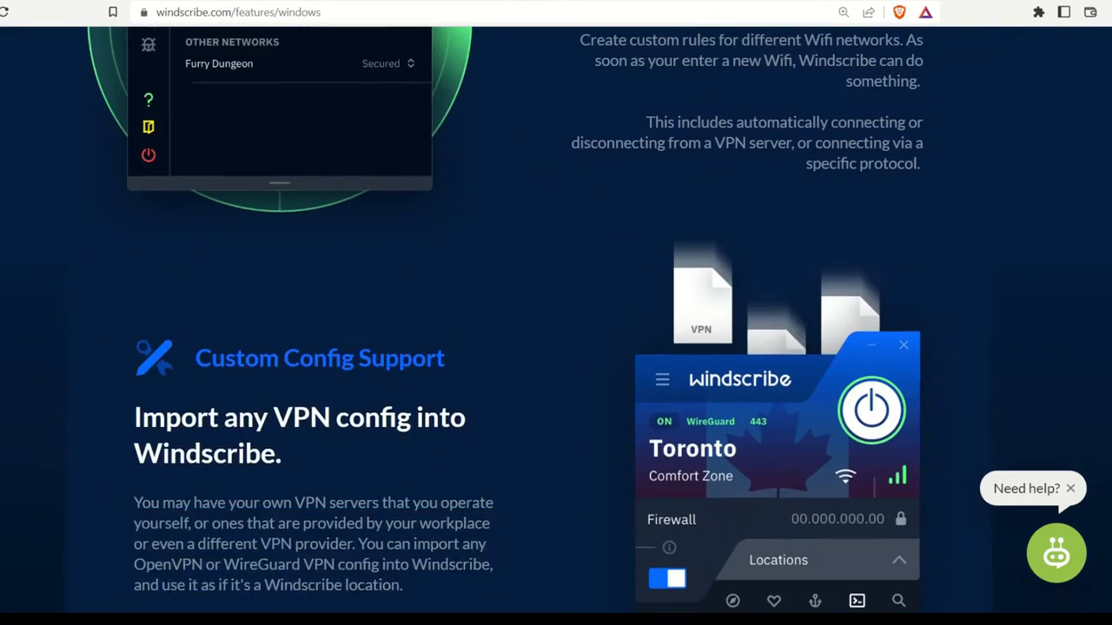
pyautogui.scroll(-3)
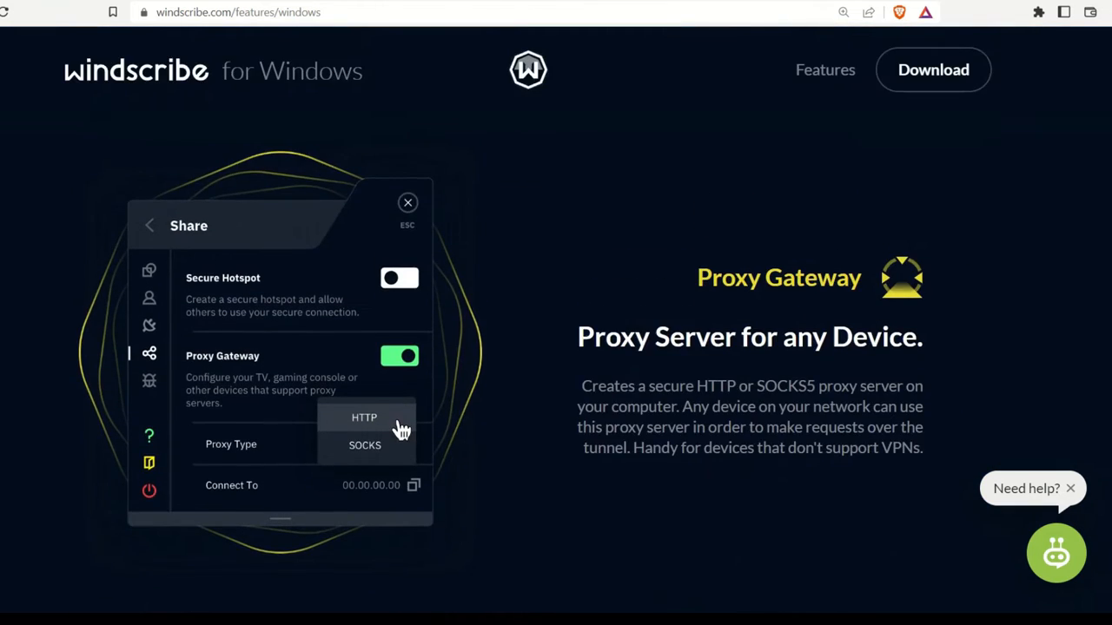
pyautogui.scroll(-3)
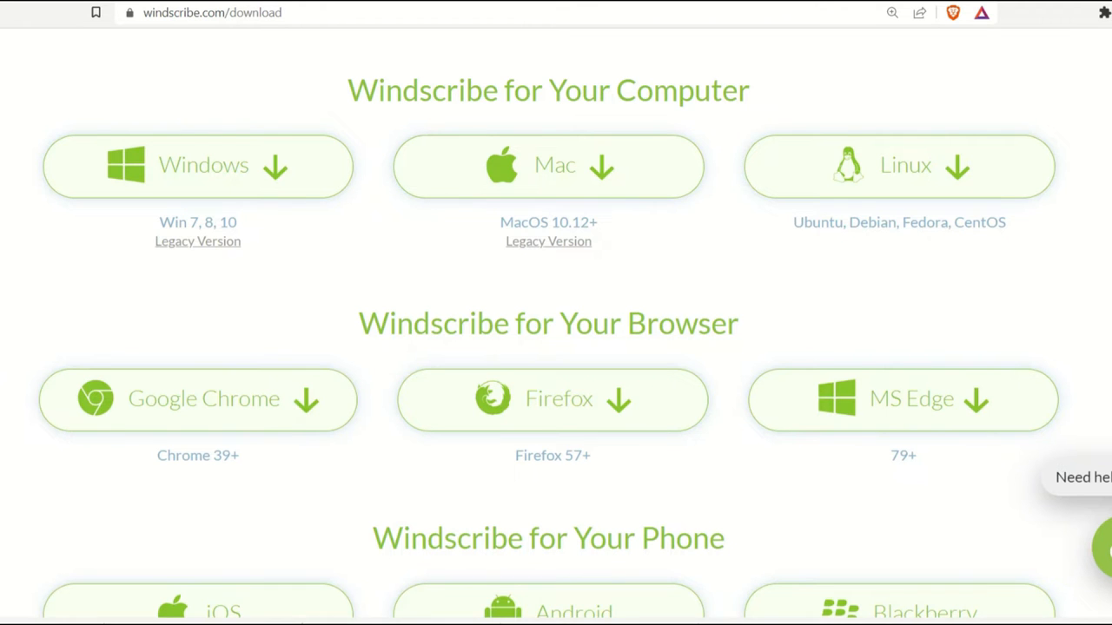
pyautogui.scroll(-3)
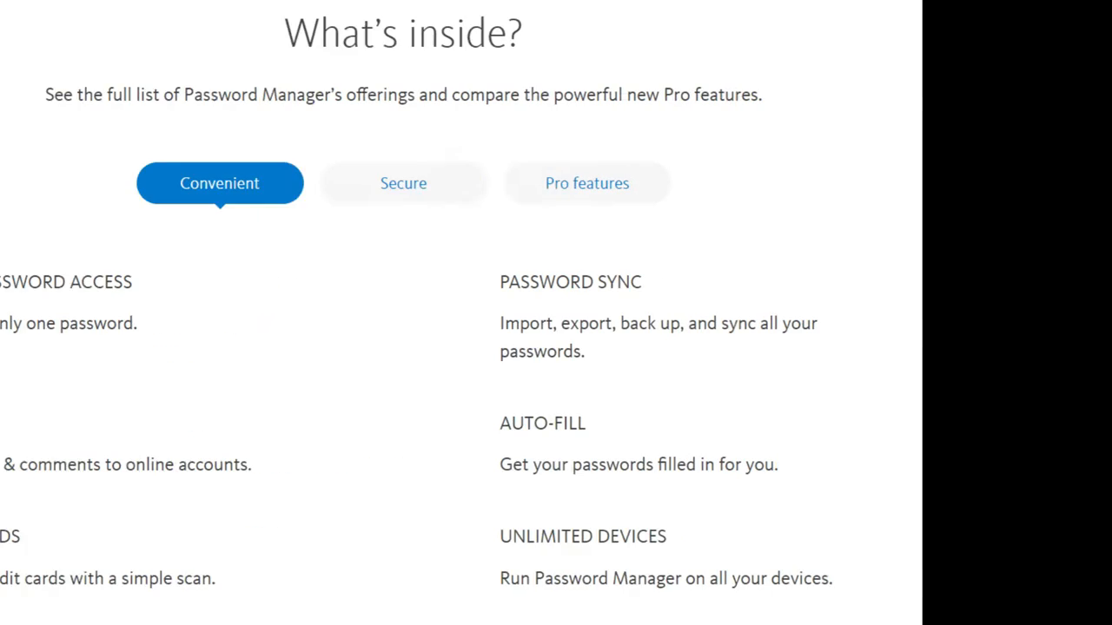
# - Switch to another group of Avira Password Manager features under 'What's inside?'
pyautogui.click(403, 184)
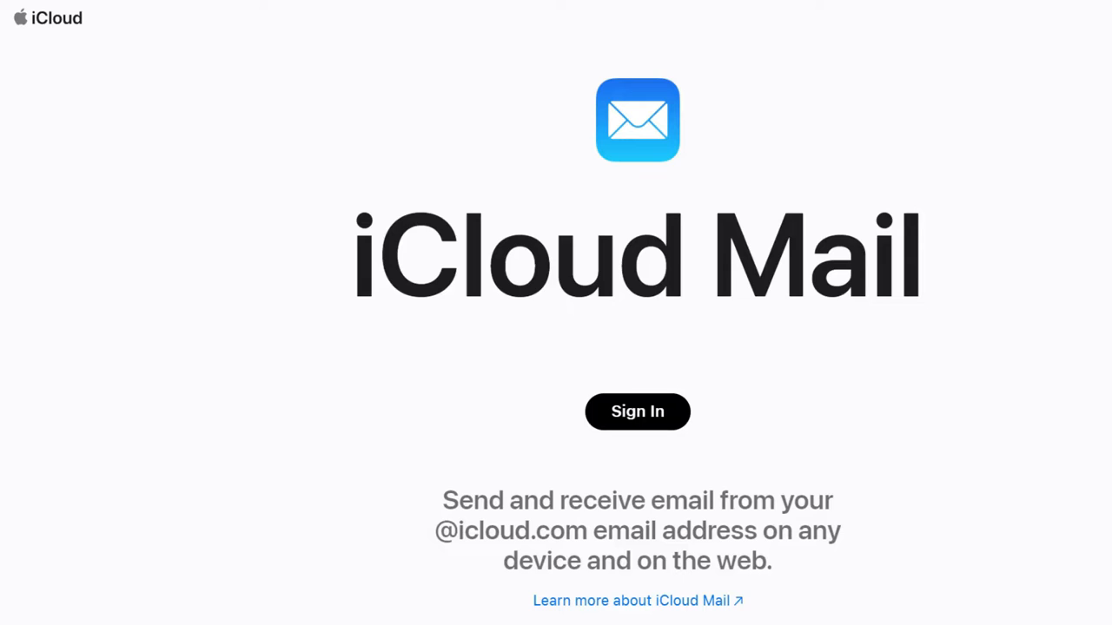
# - Search 'ProtonMail', go to the Proton Mail product page and scroll to its encryption section
pyautogui.write('ProtonMail')
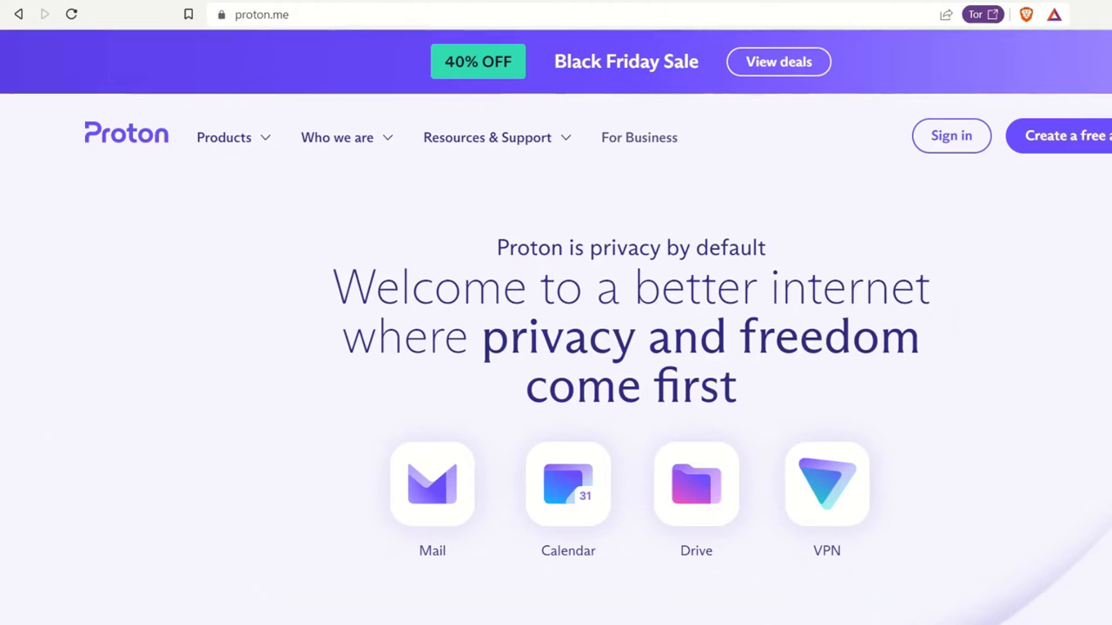
pyautogui.click(431, 483)
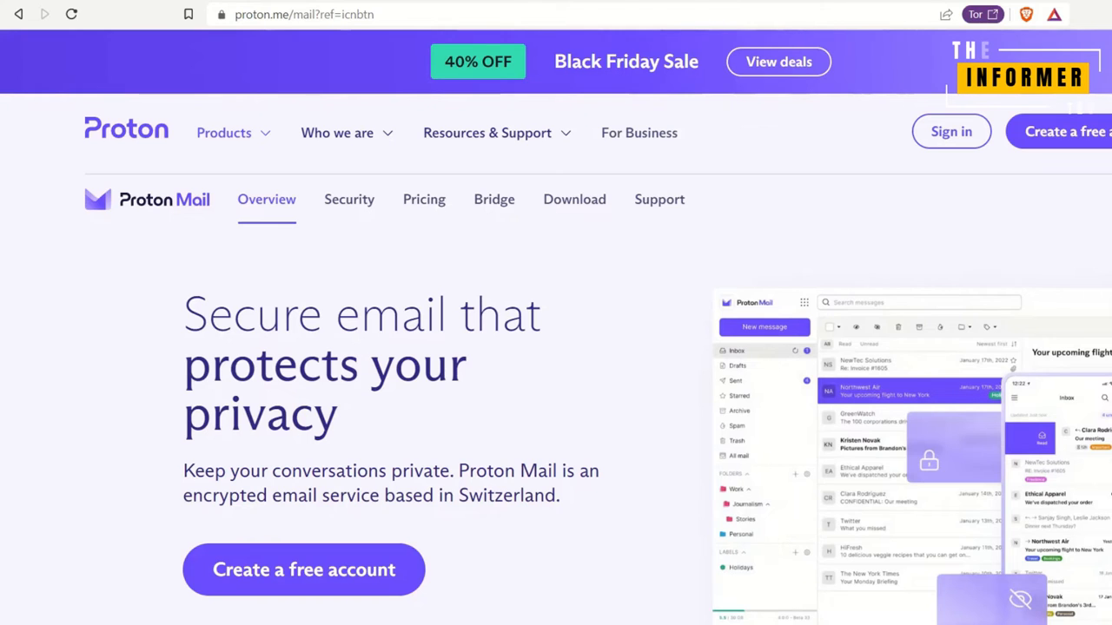
pyautogui.scroll(-3)
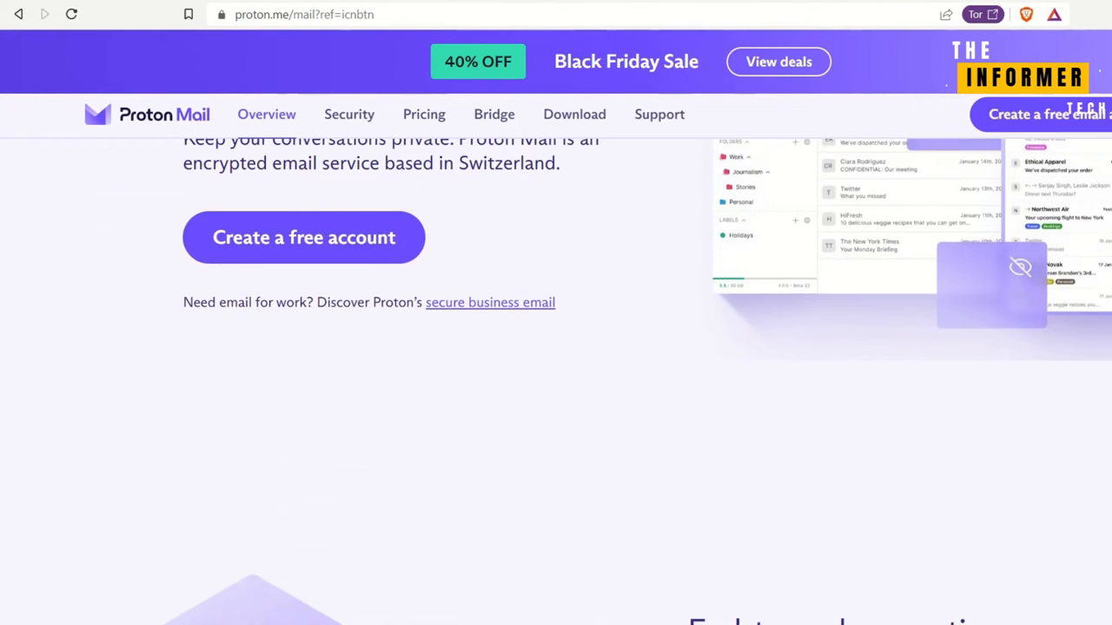
pyautogui.scroll(-3)
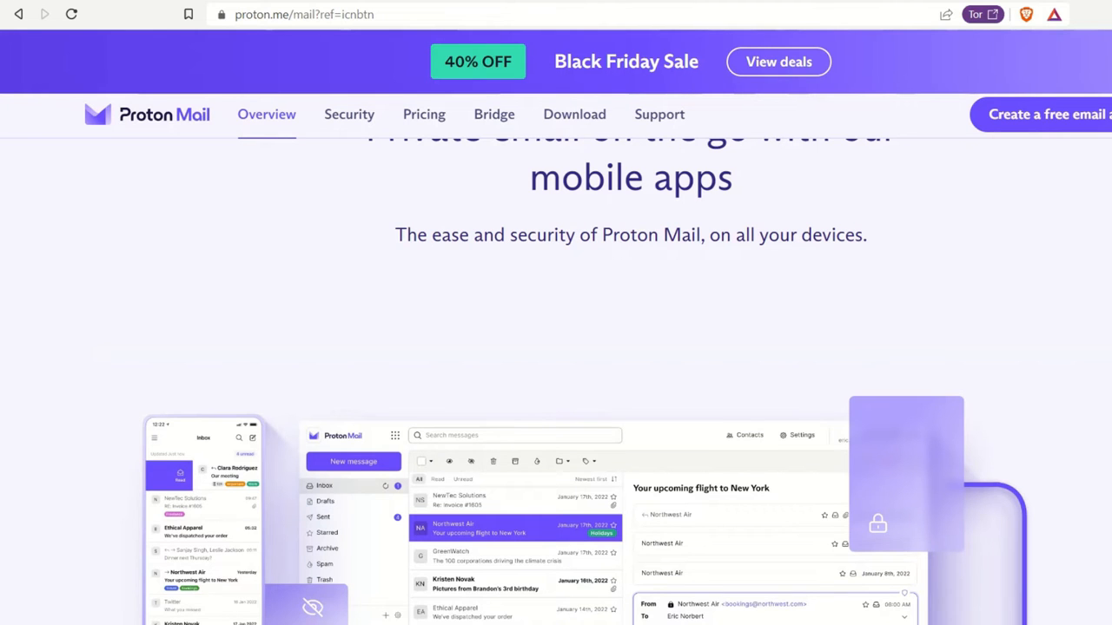
pyautogui.scroll(-3)
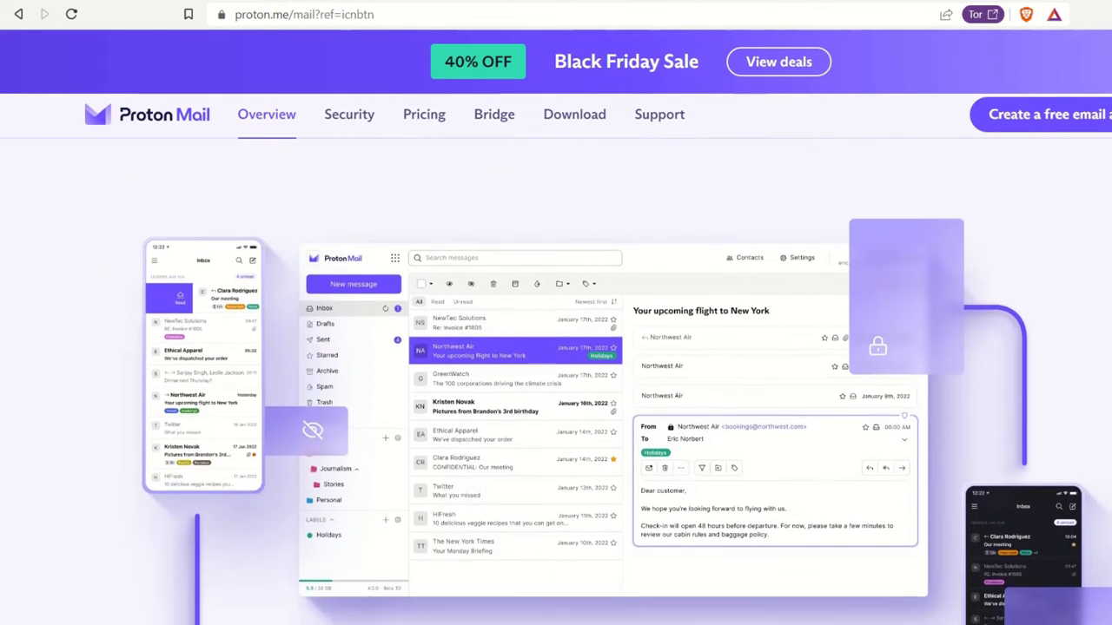
pyautogui.scroll(-3)
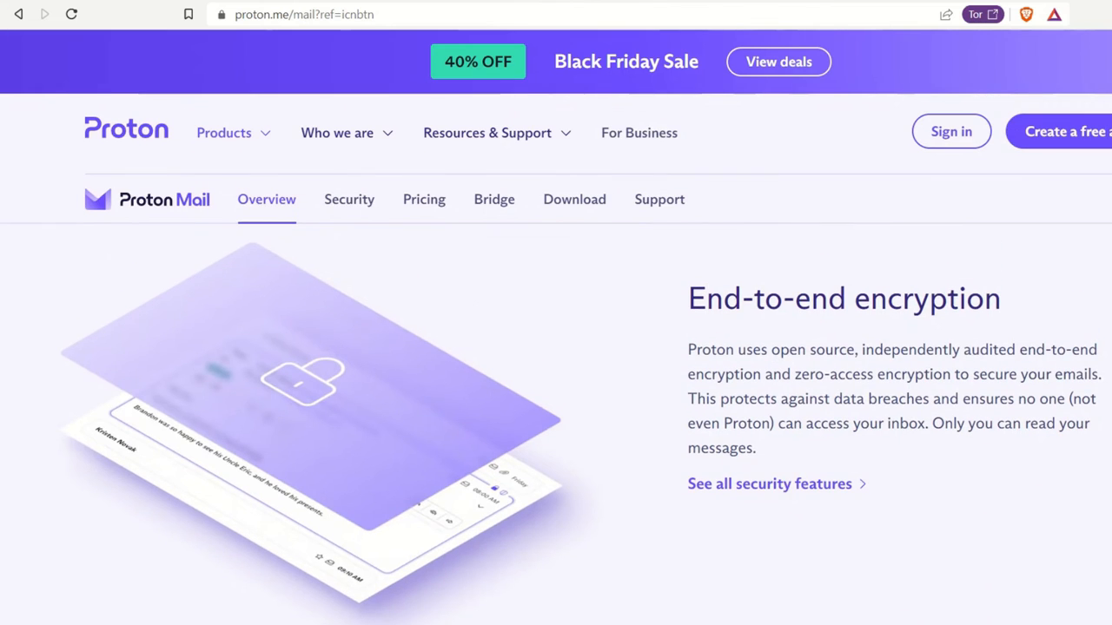
# - Go to Proton Mail's download page and from the iOS app badge view its App Store listing
pyautogui.click(348, 198)
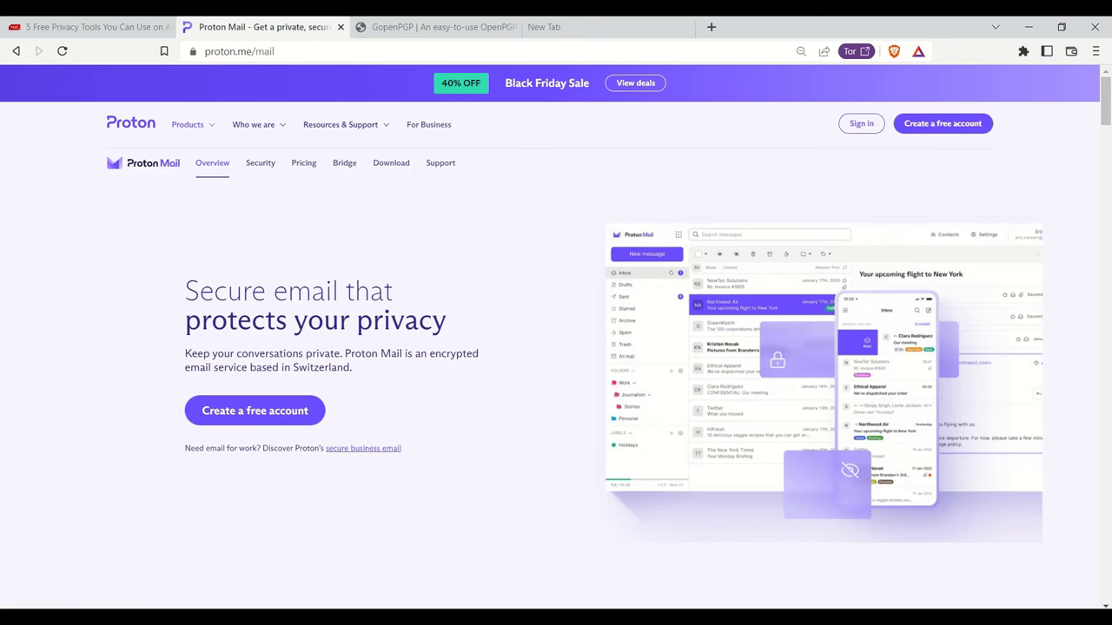
pyautogui.click(389, 163)
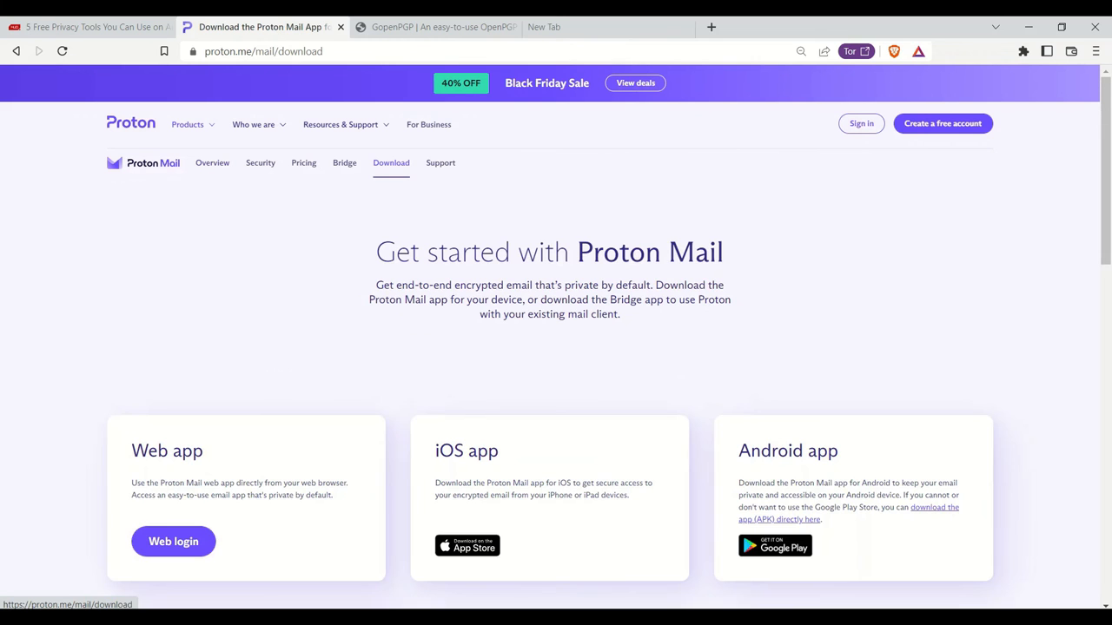
pyautogui.scroll(-3)
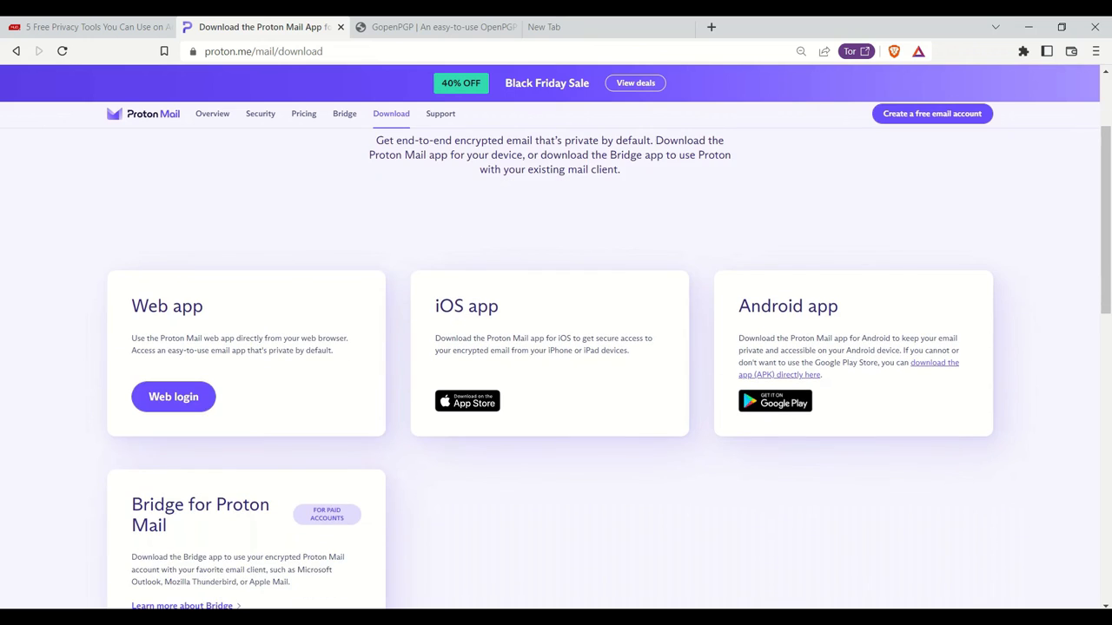
pyautogui.scroll(-3)
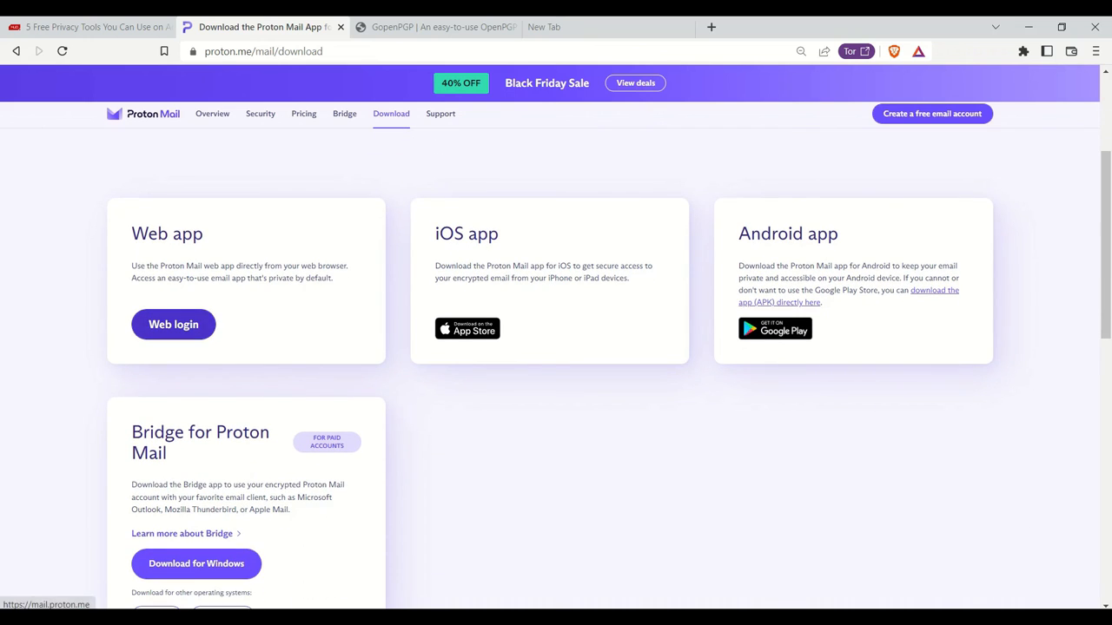
pyautogui.click(466, 328)
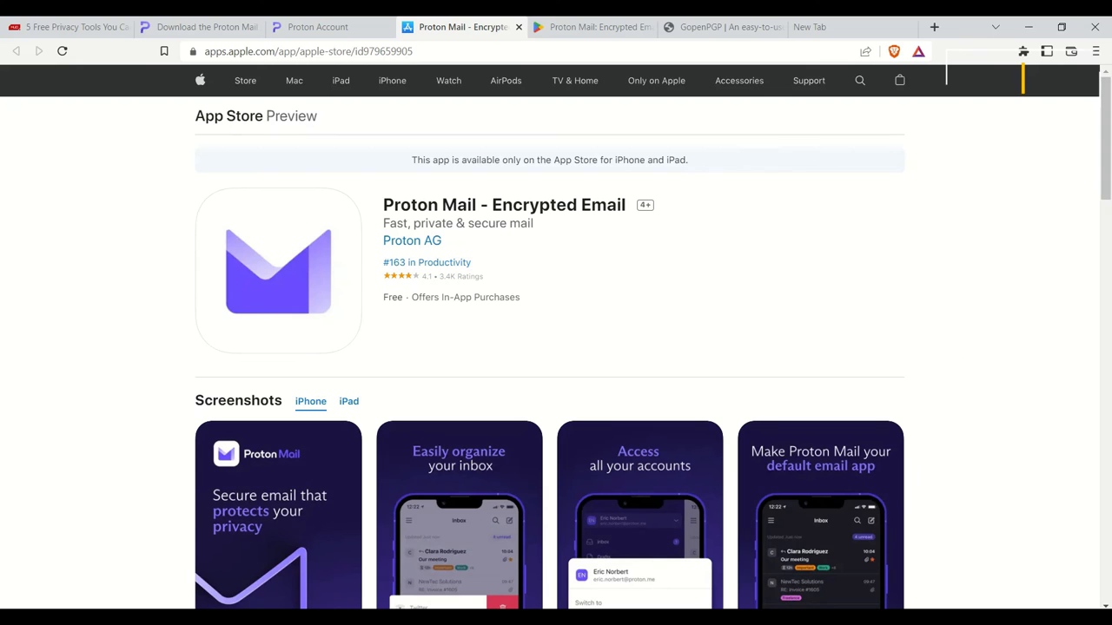